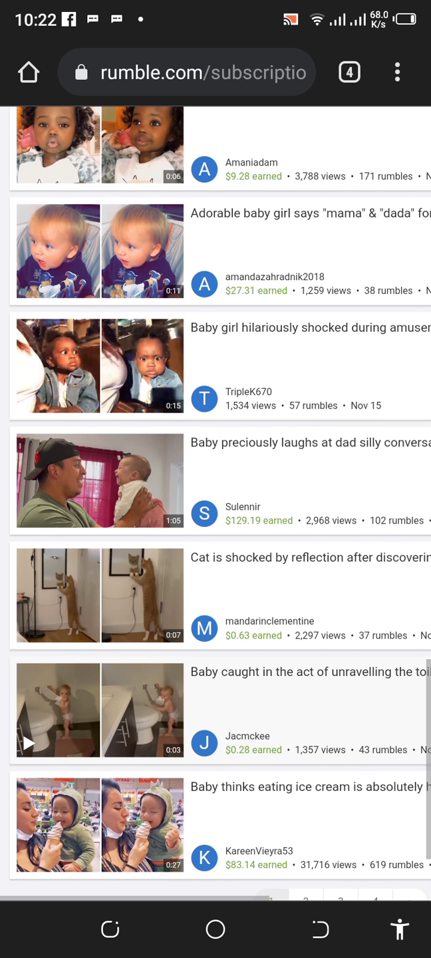
Browse down the subscriptions feed, then scroll back up to the recent Kids and by cycle uploads.
{"action": "scroll", "scroll_direction": "down", "scroll_amount": 3}
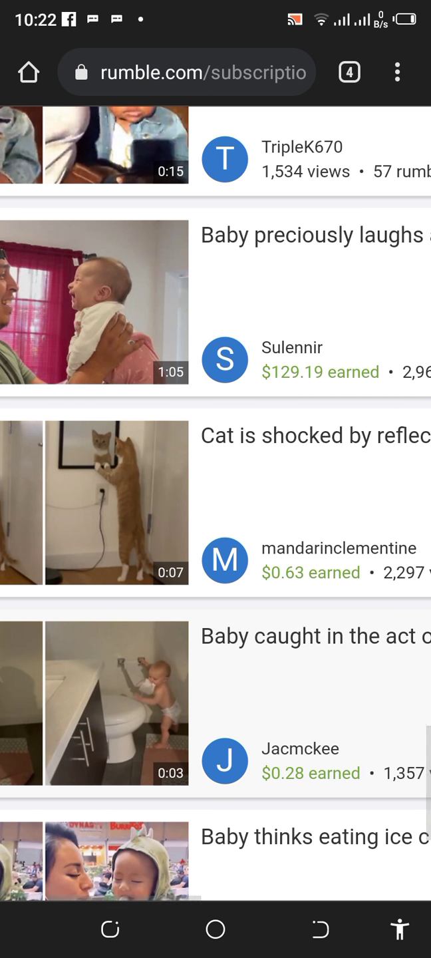
{"action": "scroll", "scroll_direction": "up", "scroll_amount": 3}
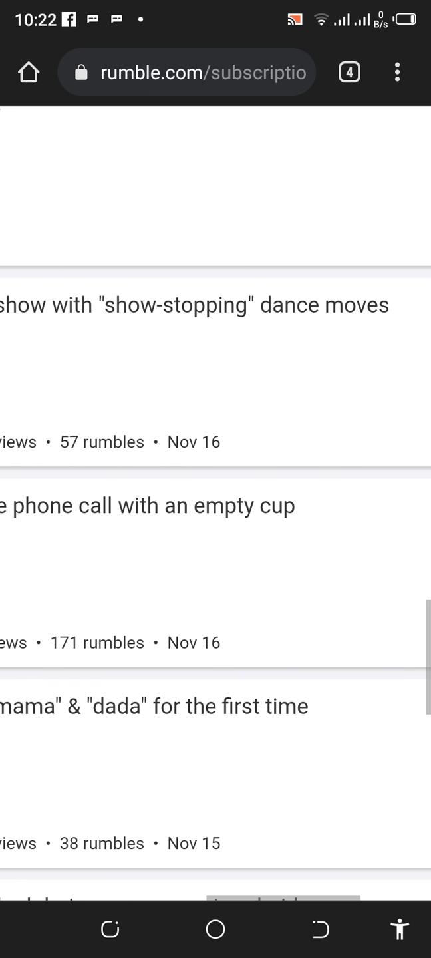
{"action": "scroll", "scroll_direction": "up", "scroll_amount": 3}
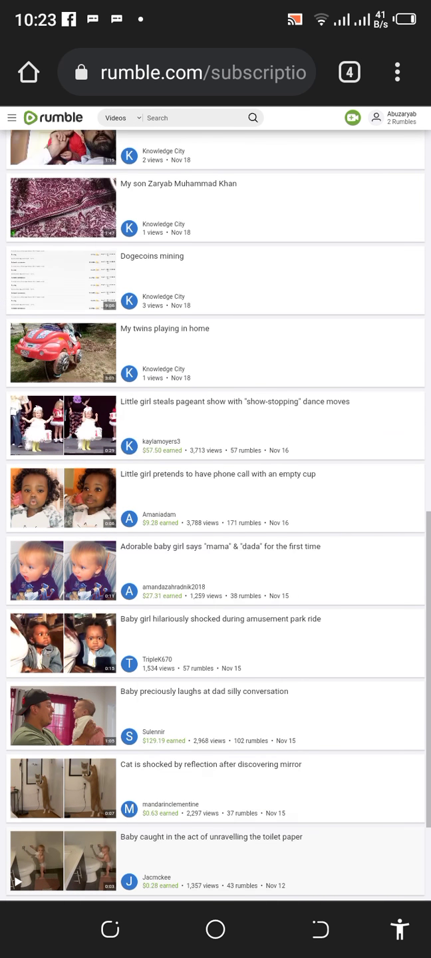
{"action": "scroll", "scroll_direction": "up", "scroll_amount": 3}
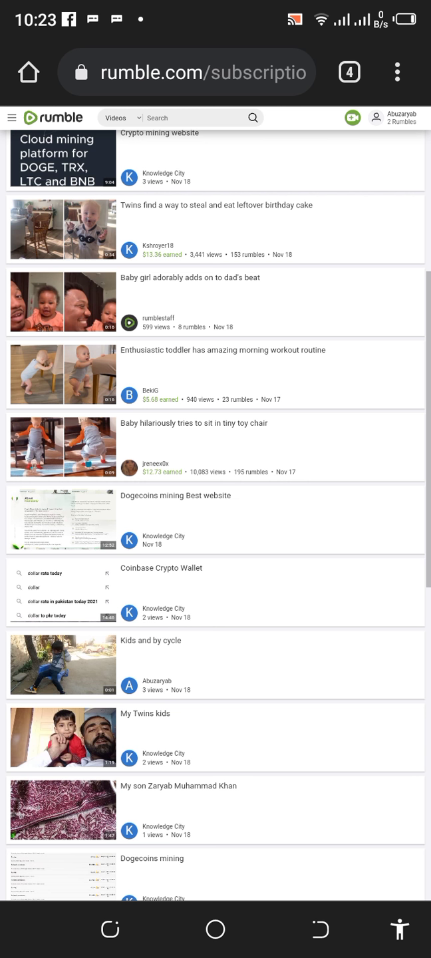
{"action": "scroll", "scroll_direction": "up", "scroll_amount": 3}
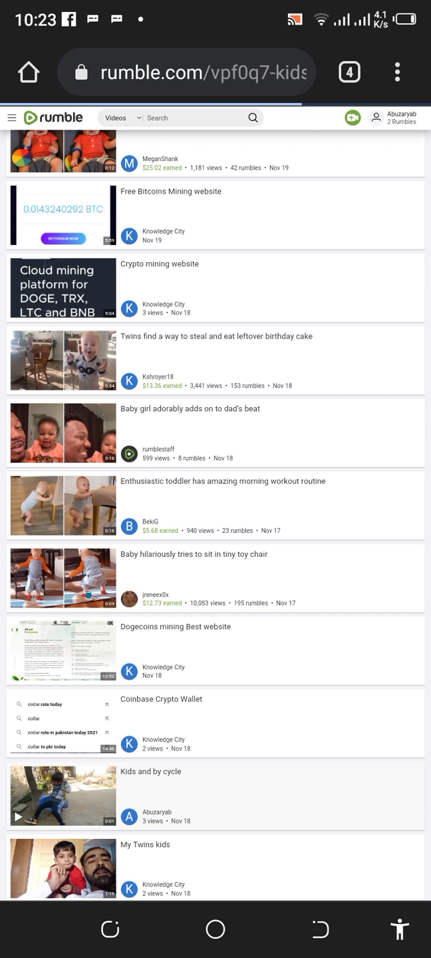
View the Kids and by cycle video page, then show the browser's overview of four open tabs.
{"action": "left_click", "coordinate": [64, 795]}
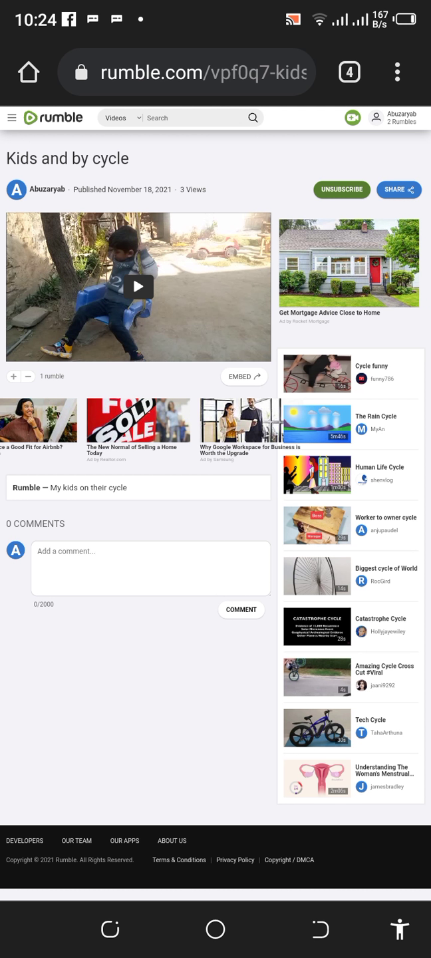
{"action": "left_click", "coordinate": [385, 117]}
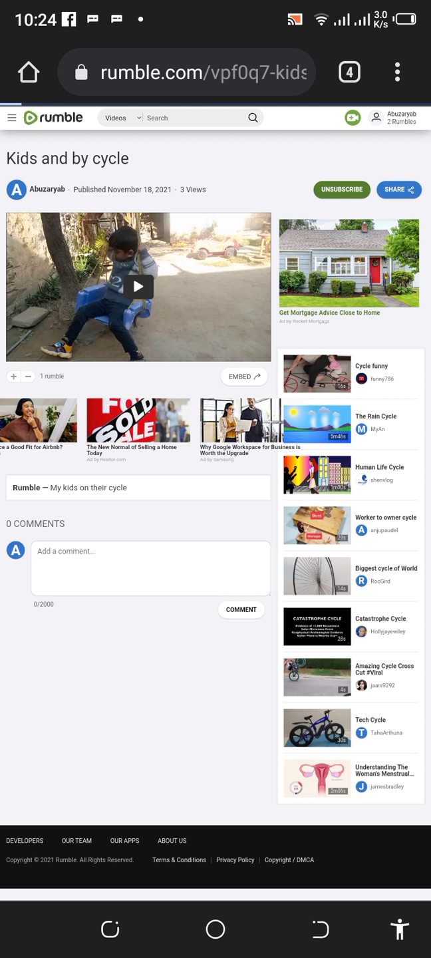
{"action": "left_click", "coordinate": [349, 72]}
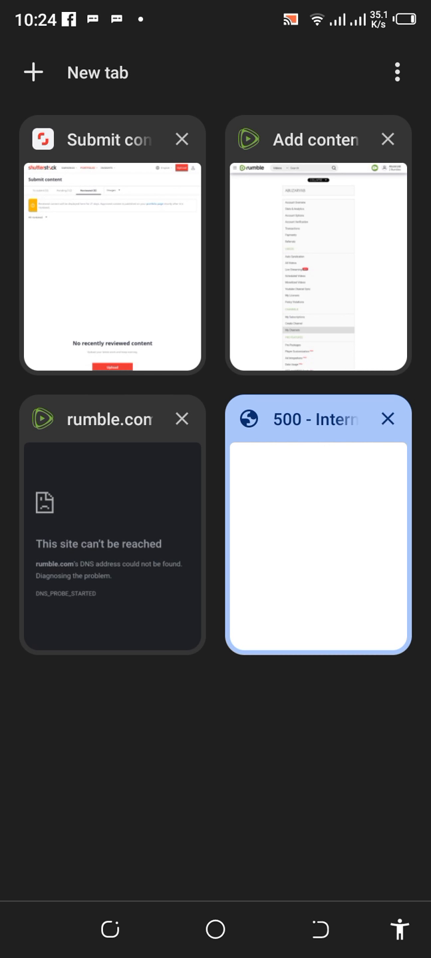
Close one browser tab and show the Account Overview, where every earnings figure is $0.00.
{"action": "left_click", "coordinate": [318, 255]}
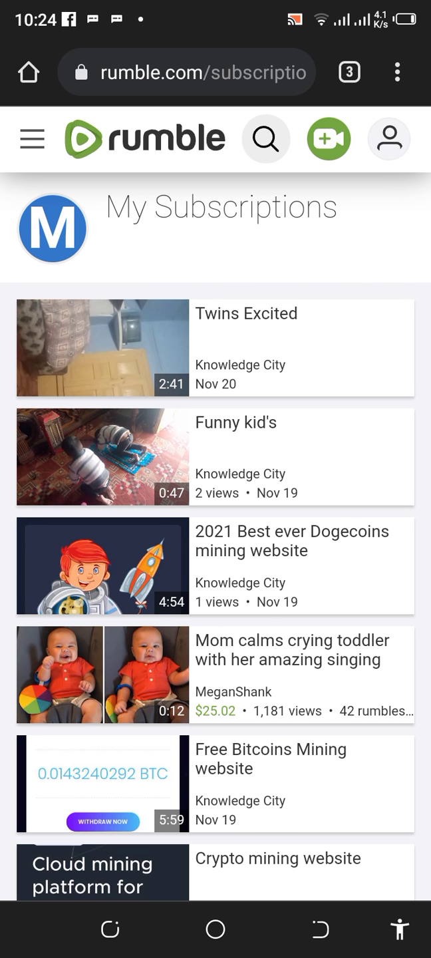
{"action": "left_click", "coordinate": [389, 139]}
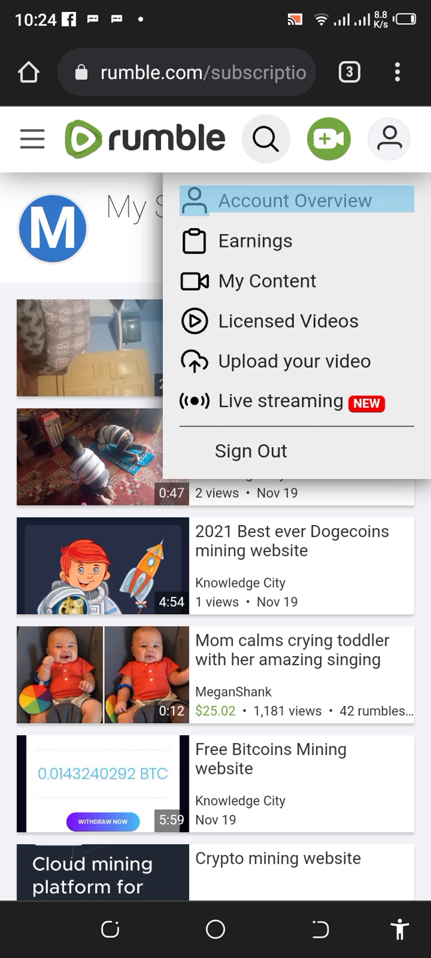
{"action": "left_click", "coordinate": [296, 200]}
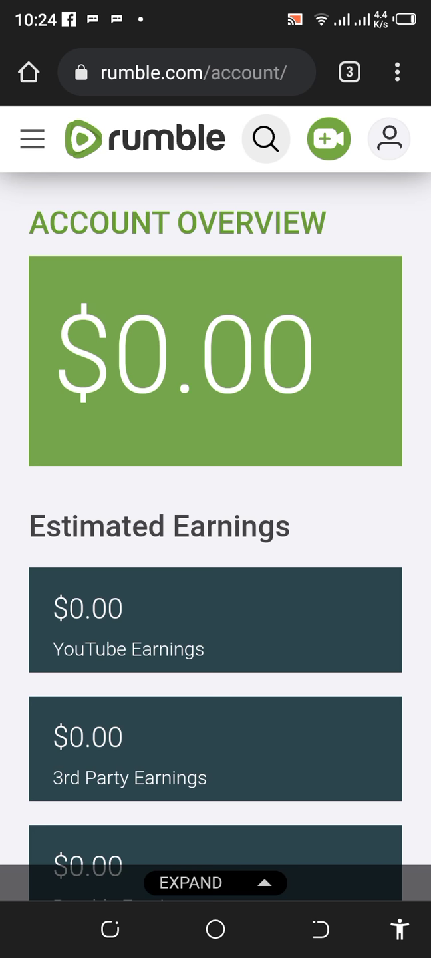
Peek at the upload menu and search, then return to the My Subscriptions feed via the hamburger menu.
{"action": "left_click", "coordinate": [328, 140]}
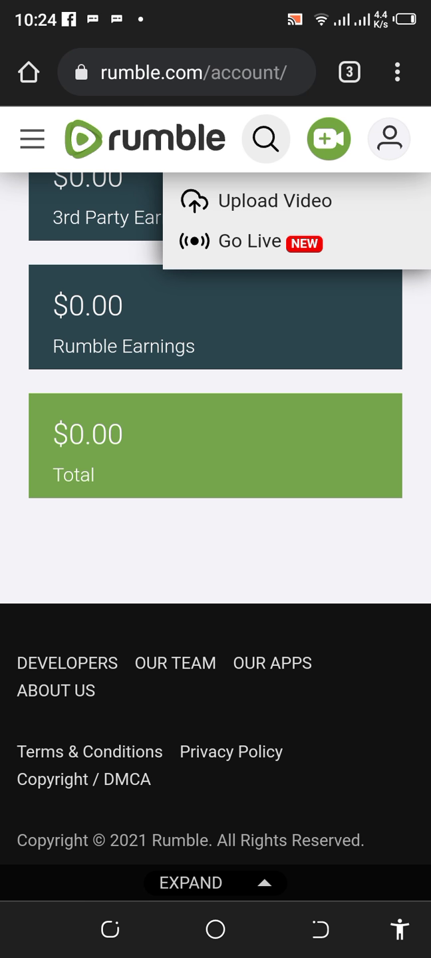
{"action": "left_click", "coordinate": [266, 139]}
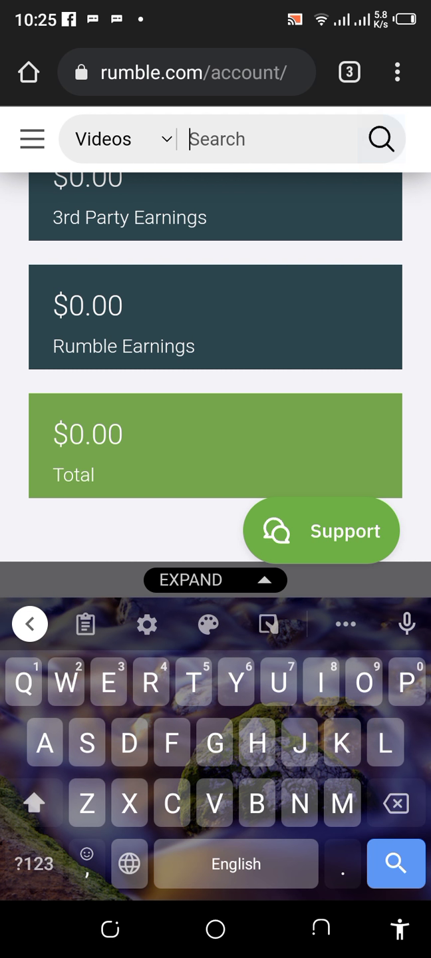
{"action": "left_click", "coordinate": [30, 139]}
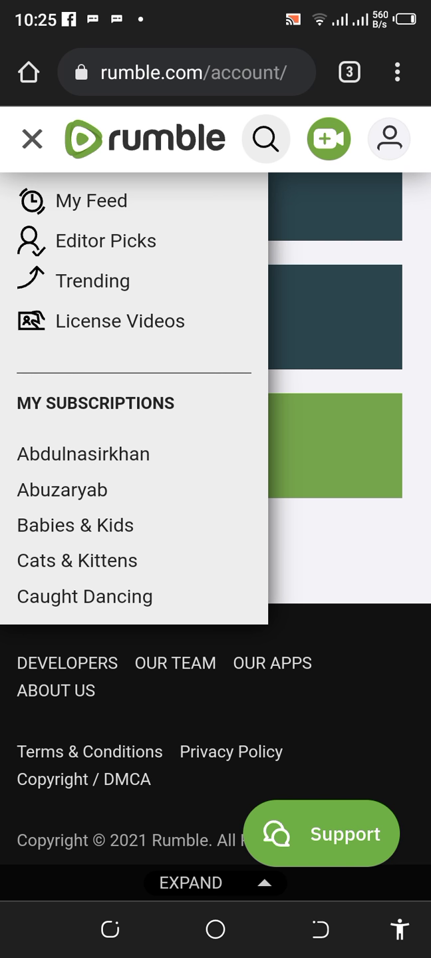
{"action": "left_click", "coordinate": [94, 402]}
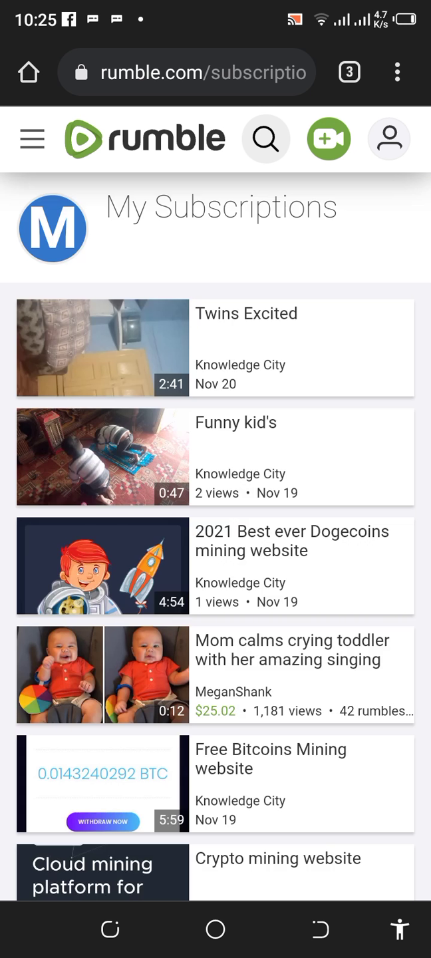
Go to the Upload, Share and License Your Videos page from the upload menu.
{"action": "left_click", "coordinate": [328, 139]}
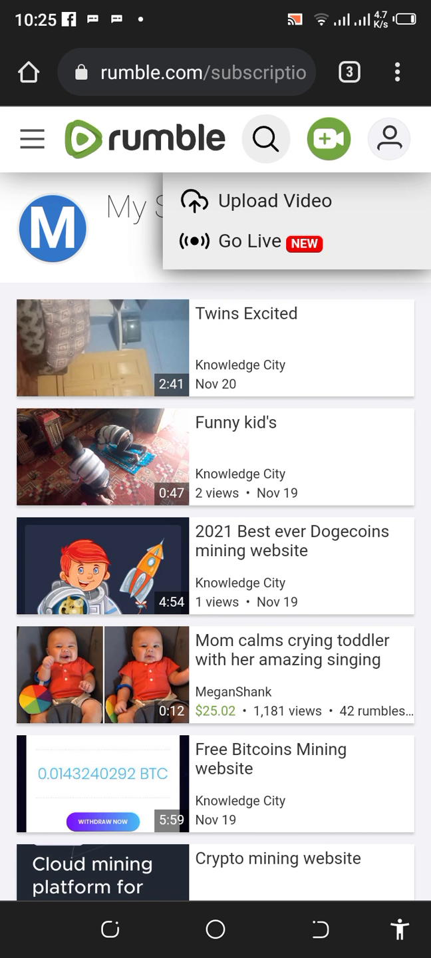
{"action": "left_click", "coordinate": [274, 199]}
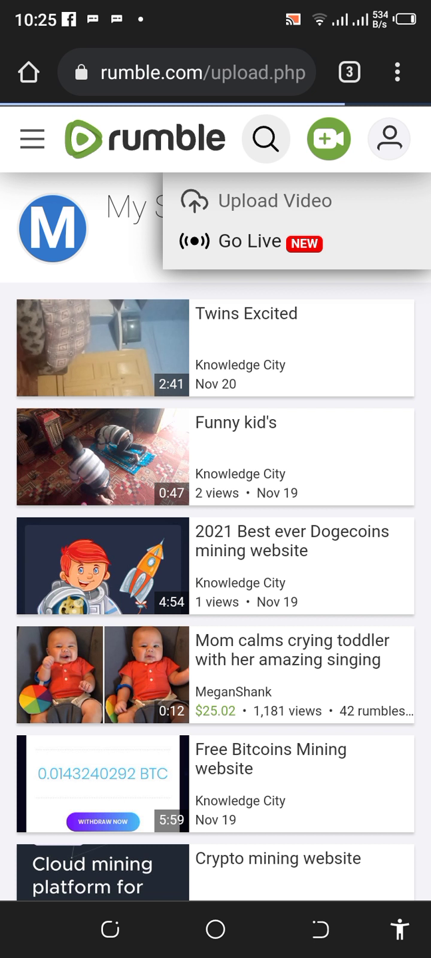
{"action": "left_click", "coordinate": [274, 199]}
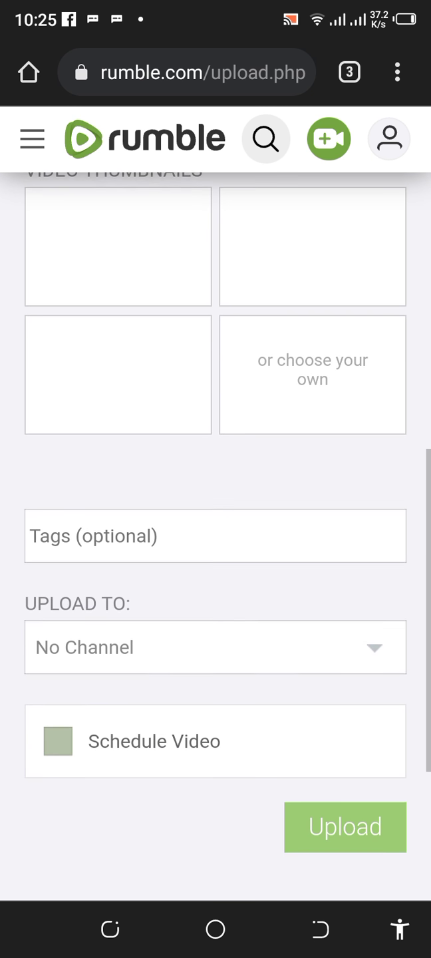
{"action": "left_click", "coordinate": [397, 72]}
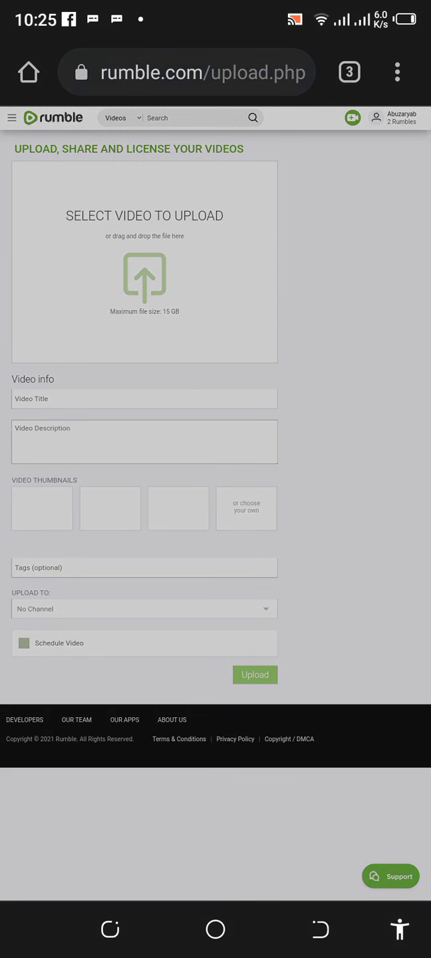
Try Select Video to Upload, browsing Downloads then Photos, and cancel without choosing a file.
{"action": "left_click", "coordinate": [144, 278]}
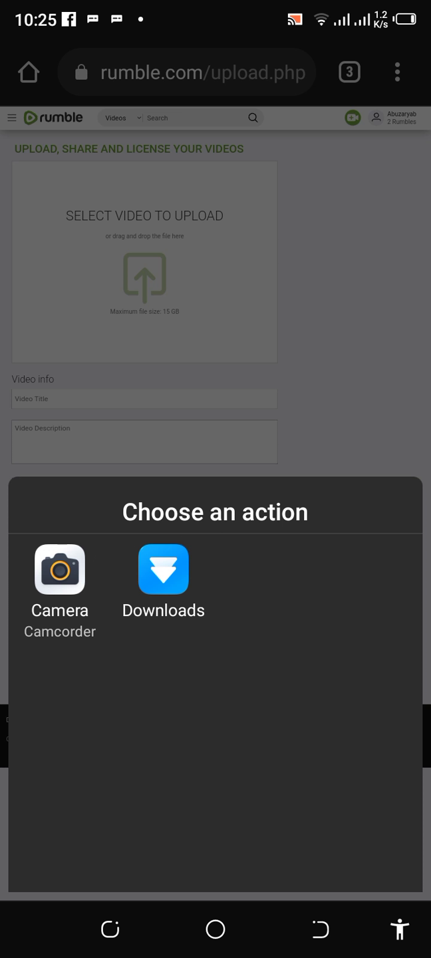
{"action": "left_click", "coordinate": [162, 570]}
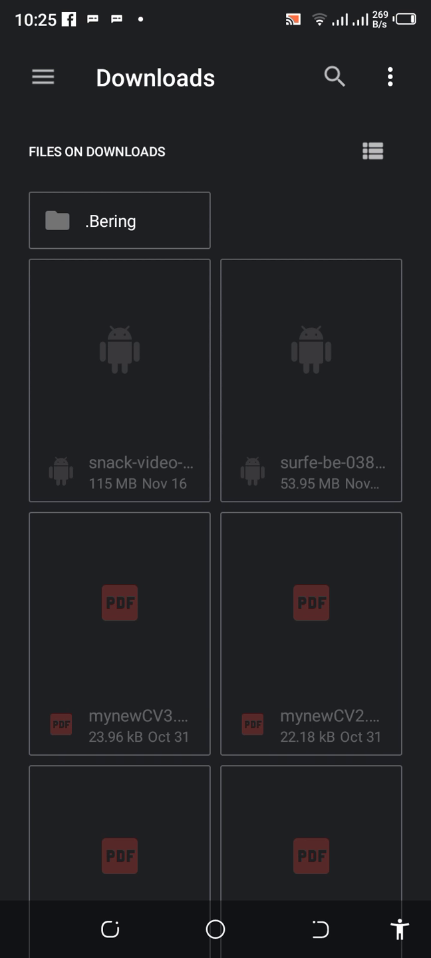
{"action": "left_click", "coordinate": [42, 77]}
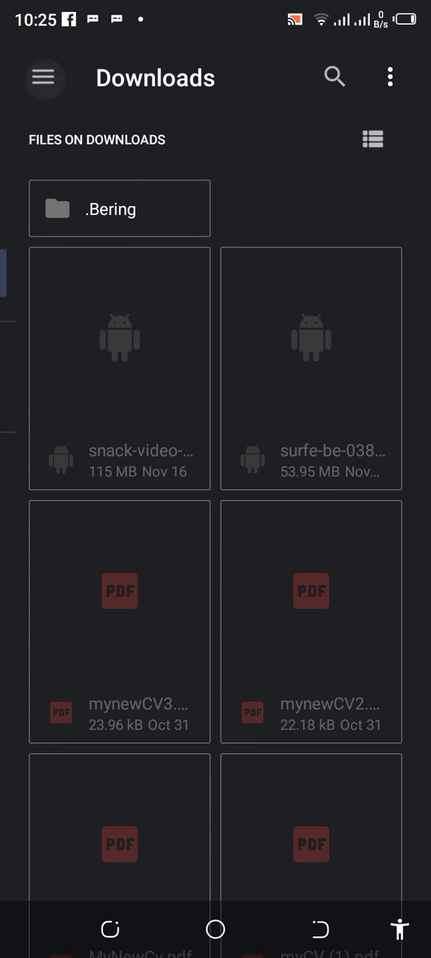
{"action": "left_click", "coordinate": [45, 77]}
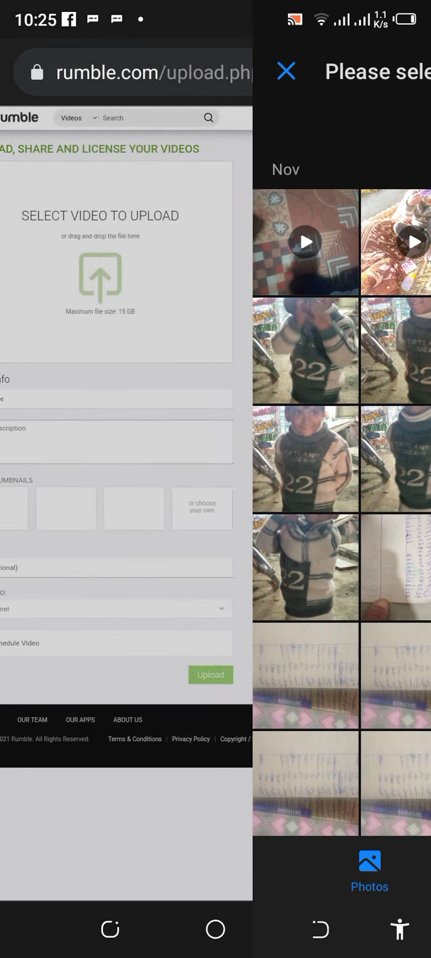
{"action": "left_click", "coordinate": [286, 71]}
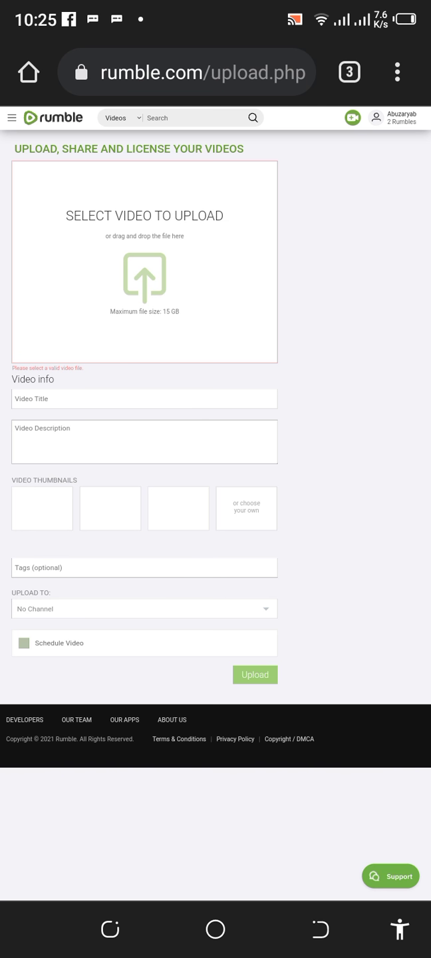
Scroll the upload form to the Video Description field, then trigger the Leave site? warning.
{"action": "left_click", "coordinate": [144, 399]}
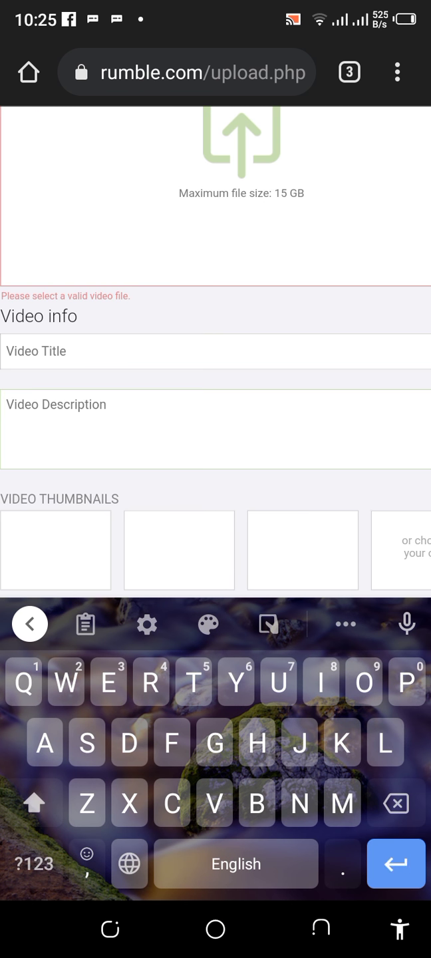
{"action": "scroll", "scroll_direction": "down", "scroll_amount": 3}
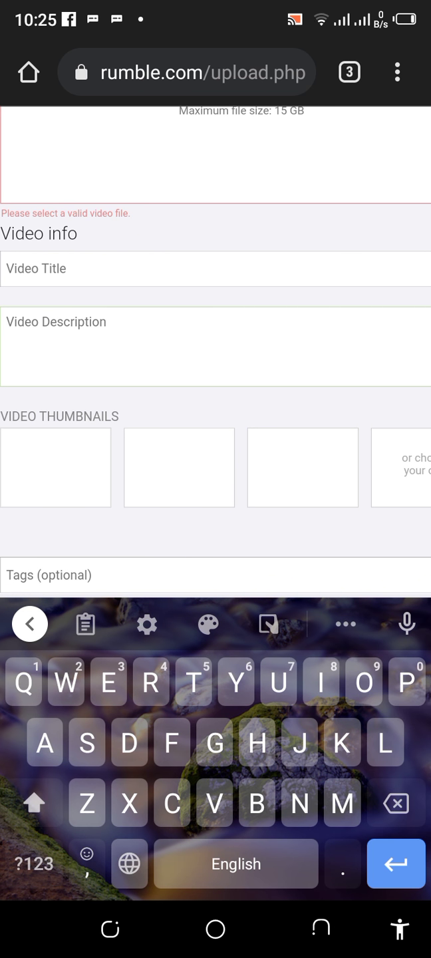
{"action": "scroll", "scroll_direction": "down", "scroll_amount": 3}
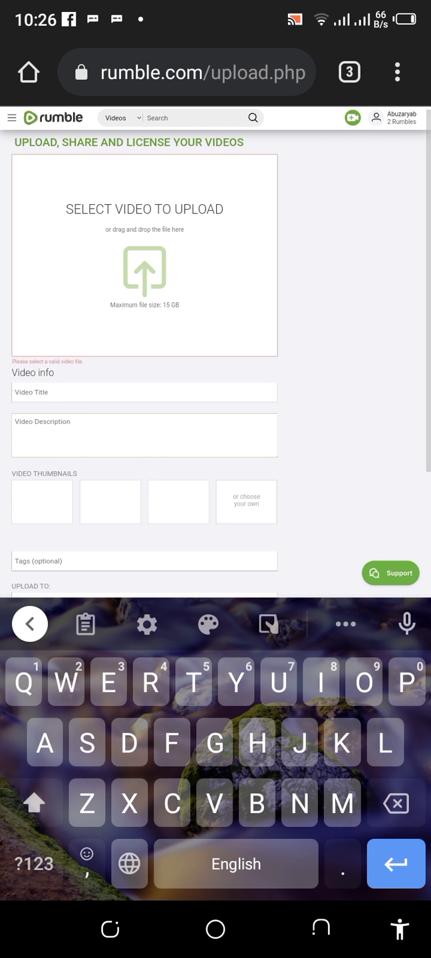
{"action": "left_click", "coordinate": [144, 423]}
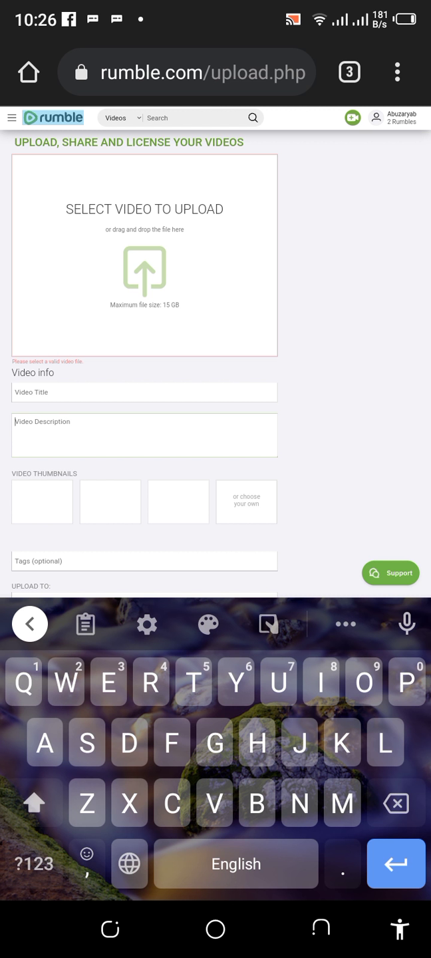
{"action": "left_click", "coordinate": [29, 622]}
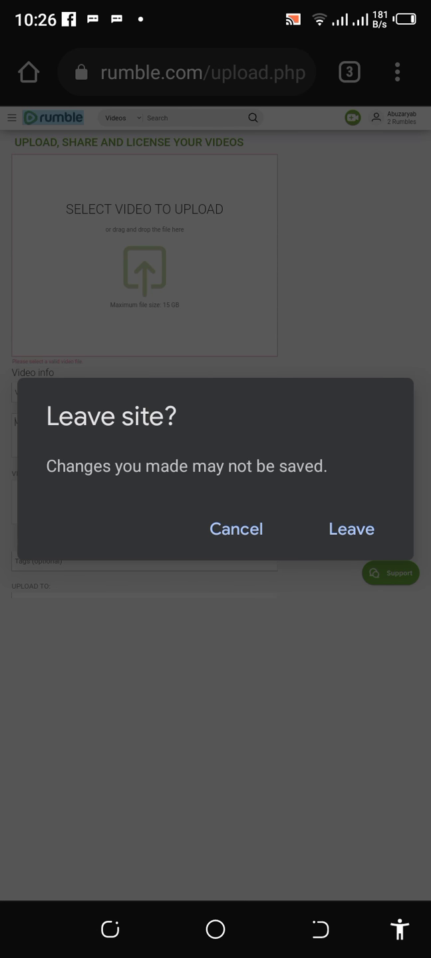
Cancel the Leave site? dialog to stay on the upload page, then show the account menu.
{"action": "left_click", "coordinate": [236, 529]}
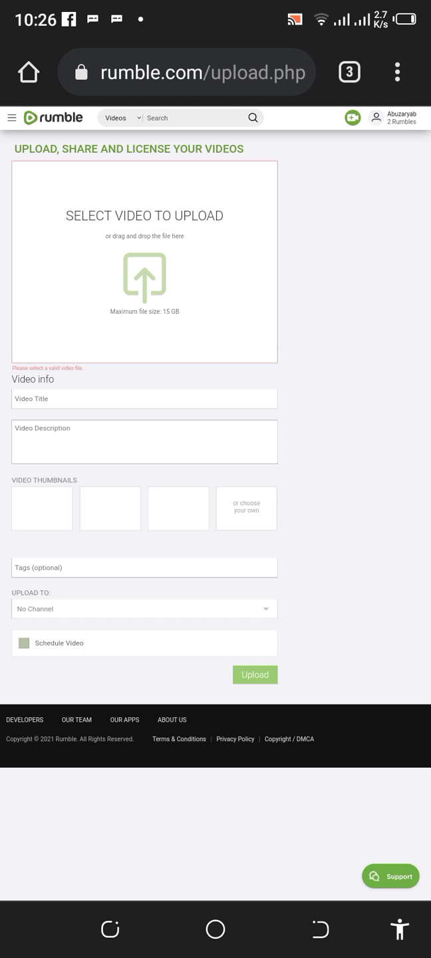
{"action": "left_click", "coordinate": [394, 117]}
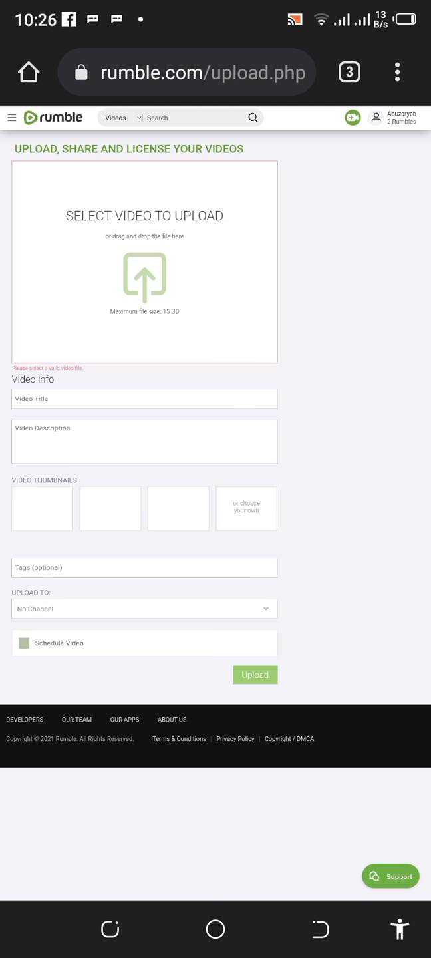
{"action": "left_click", "coordinate": [394, 117]}
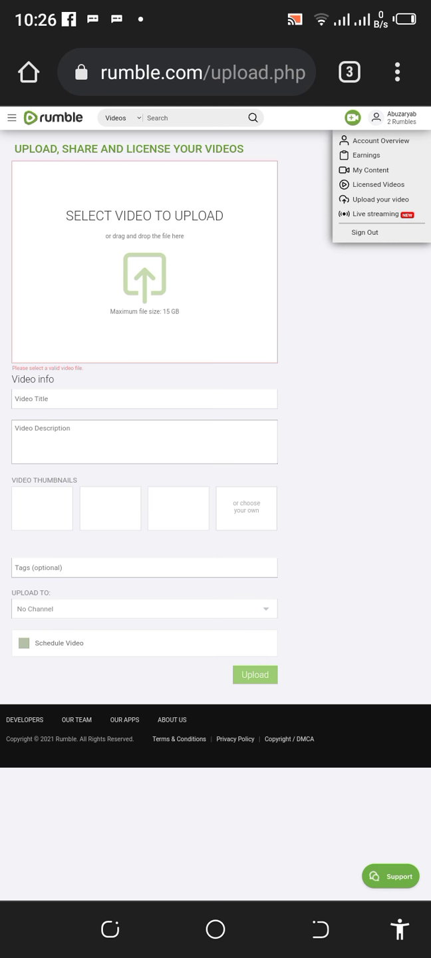
Leave the upload page for Earnings, then browse the My Content list of Monetized uploads.
{"action": "left_click", "coordinate": [366, 155]}
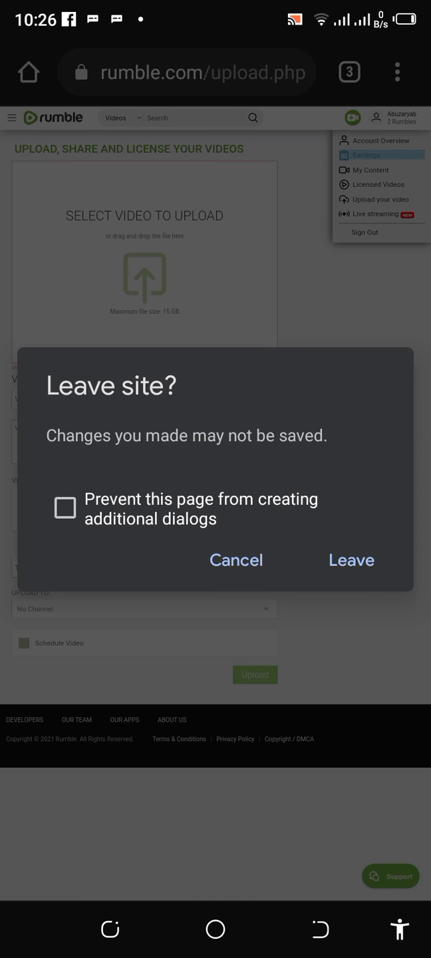
{"action": "left_click", "coordinate": [235, 559]}
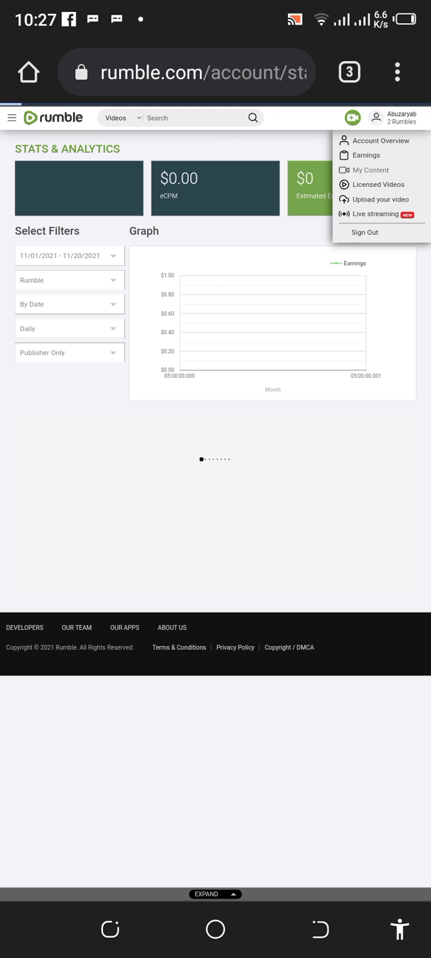
{"action": "left_click", "coordinate": [371, 171]}
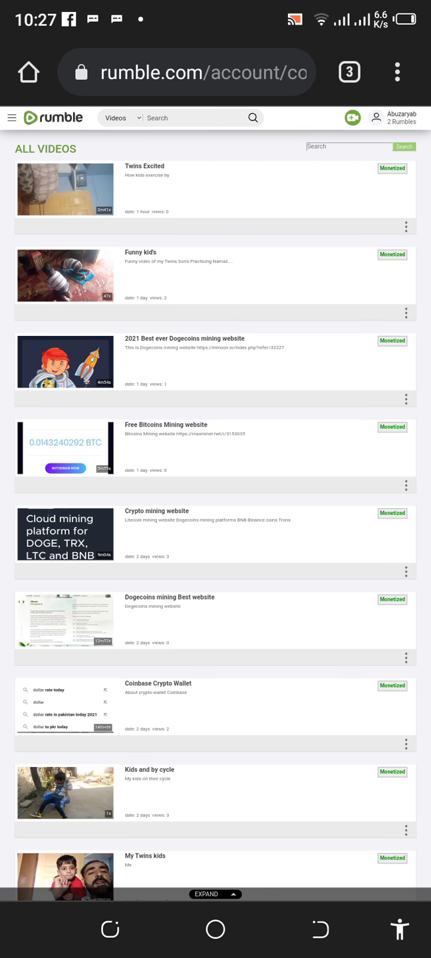
{"action": "scroll", "scroll_direction": "down", "scroll_amount": 3}
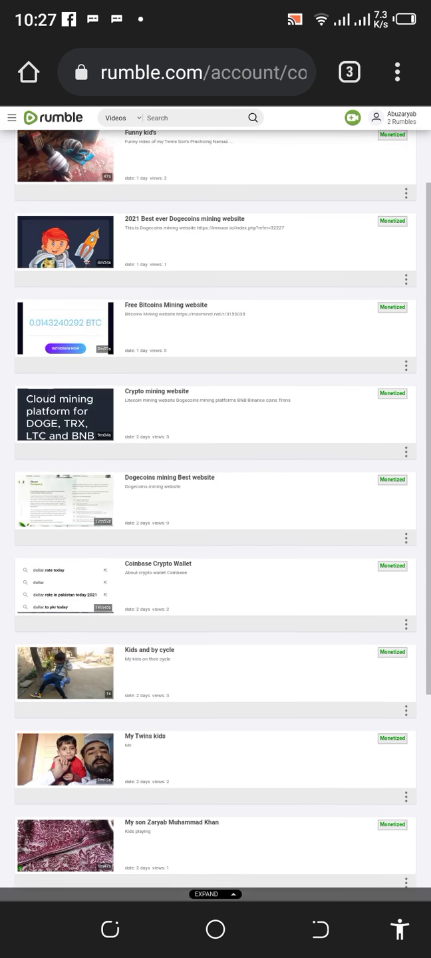
{"action": "scroll", "scroll_direction": "down", "scroll_amount": 3}
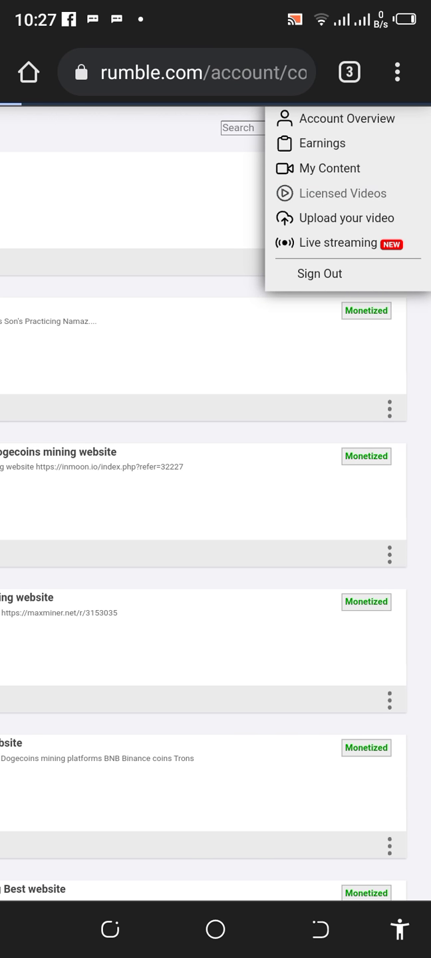
View the empty license Receipts page and switch Chrome back to the mobile site layout.
{"action": "left_click", "coordinate": [343, 193]}
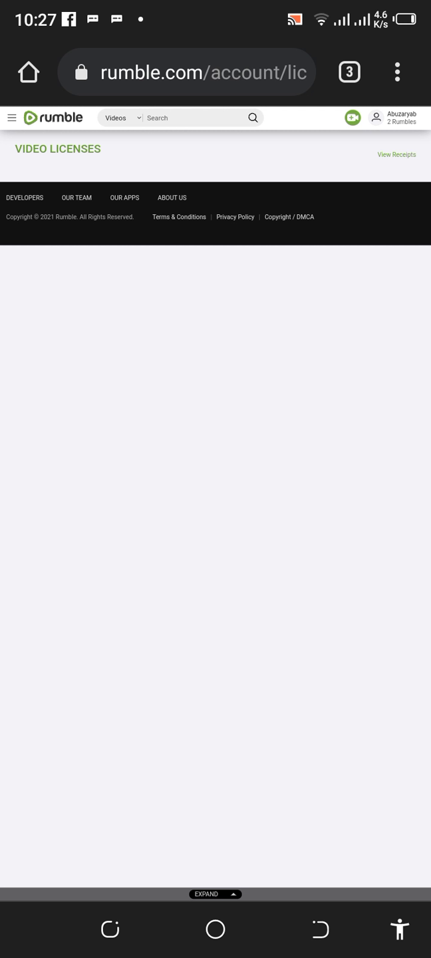
{"action": "left_click", "coordinate": [396, 155]}
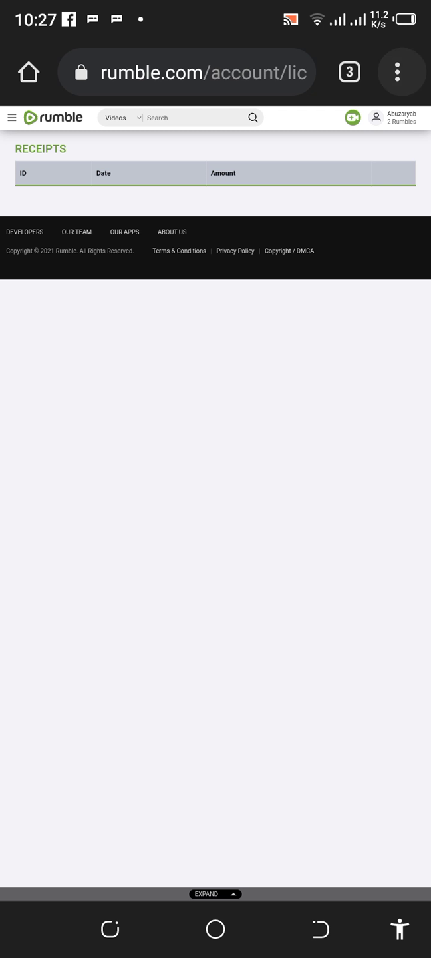
{"action": "left_click", "coordinate": [397, 72]}
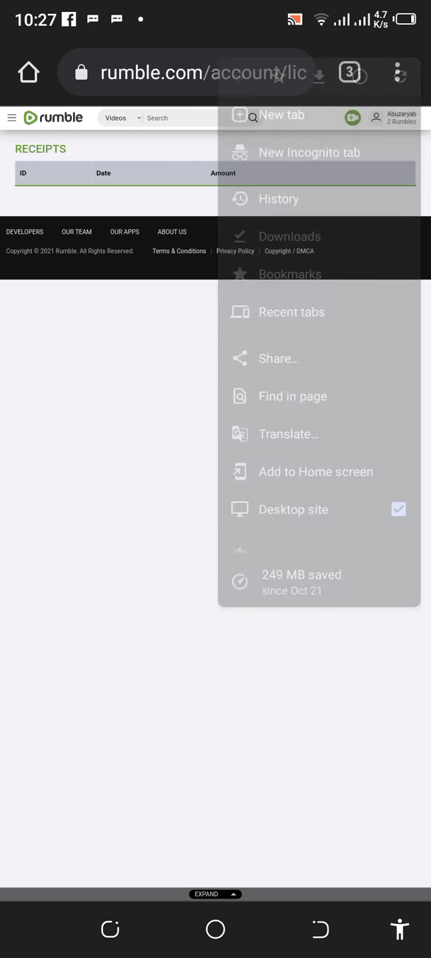
{"action": "left_click", "coordinate": [389, 138]}
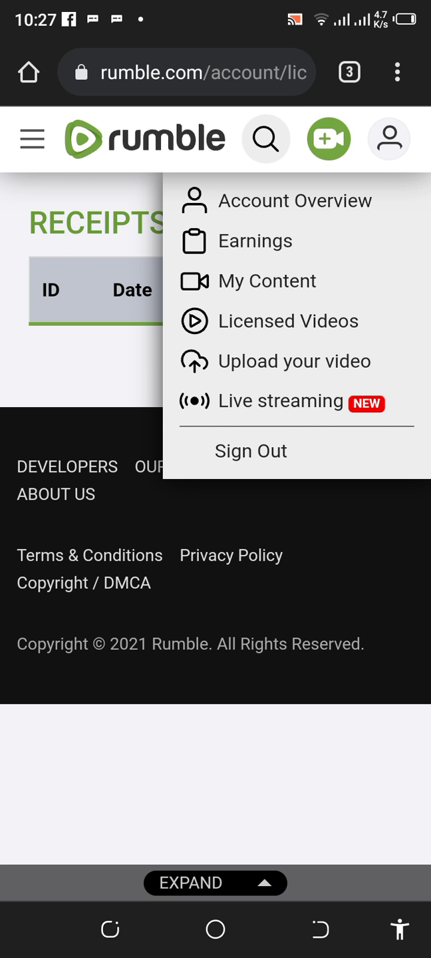
Return to the upload page, cancel a Leave site? warning, and show the Upload Video and Go Live options.
{"action": "left_click", "coordinate": [294, 362]}
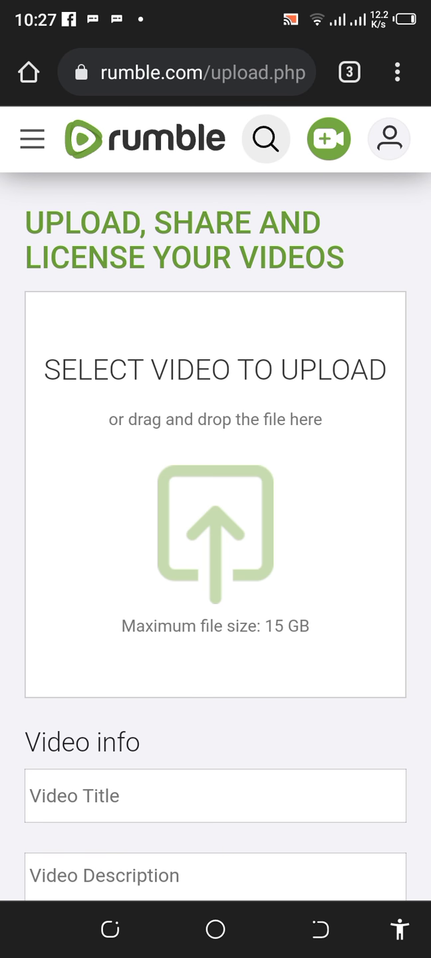
{"action": "scroll", "scroll_direction": "down", "scroll_amount": 3}
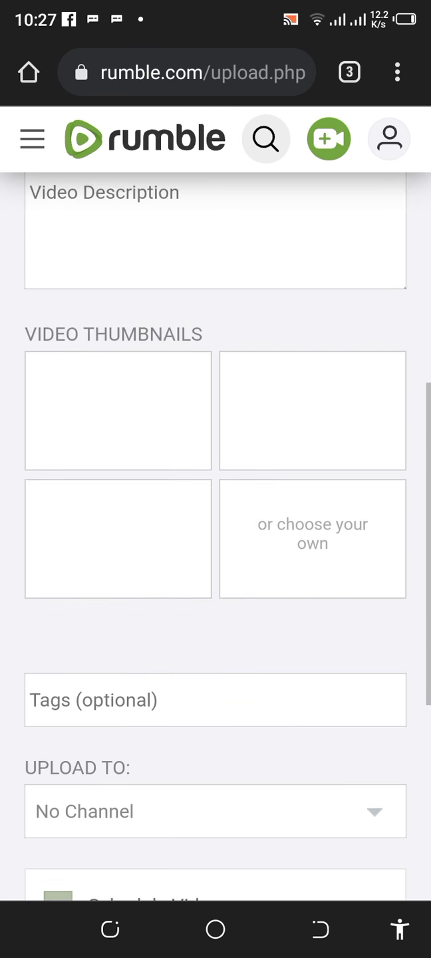
{"action": "left_click", "coordinate": [388, 138]}
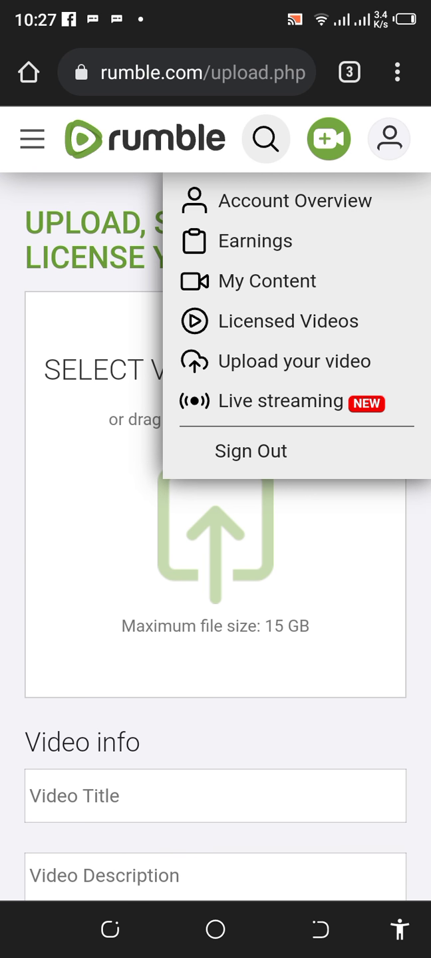
{"action": "left_click", "coordinate": [250, 449]}
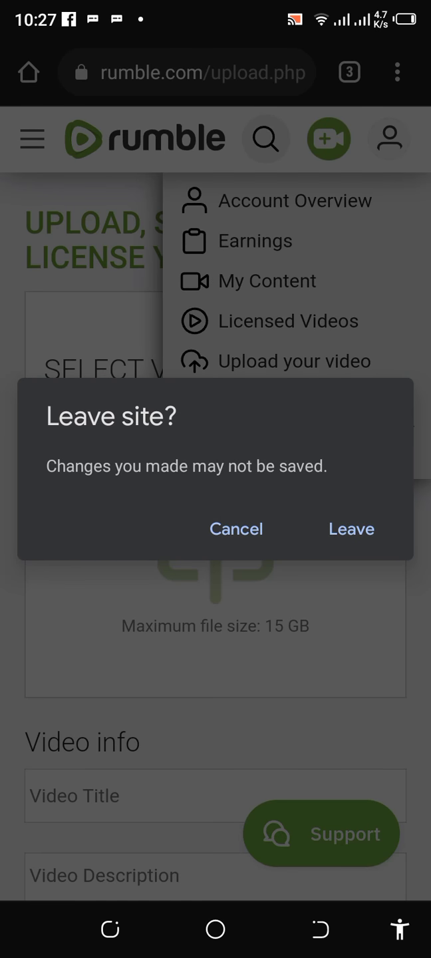
{"action": "left_click", "coordinate": [236, 529]}
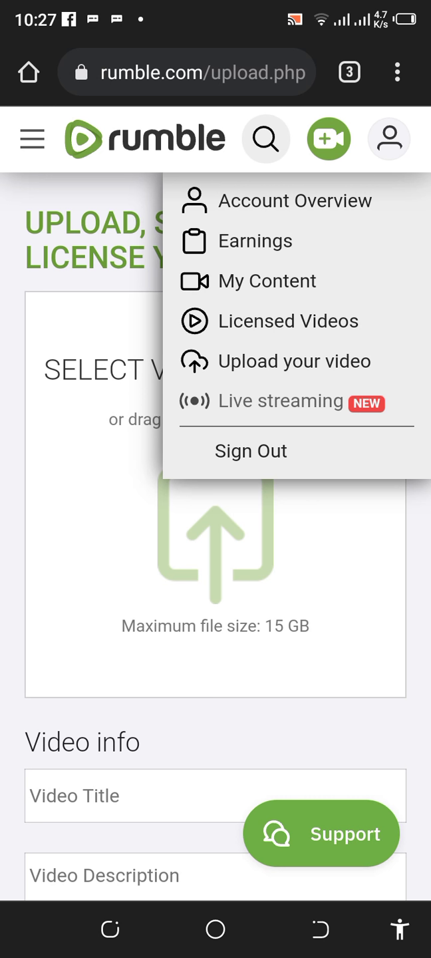
{"action": "left_click", "coordinate": [328, 140]}
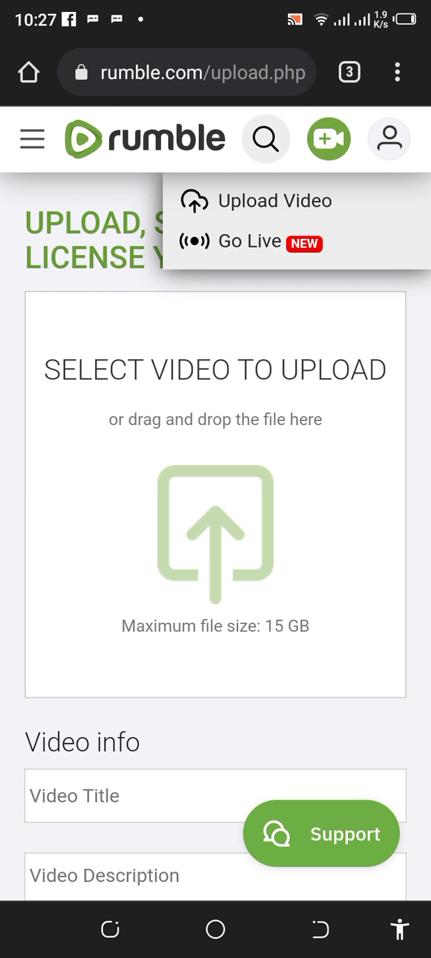
Leave the upload page via My Feed and land on the My Subscriptions feed.
{"action": "left_click", "coordinate": [32, 140]}
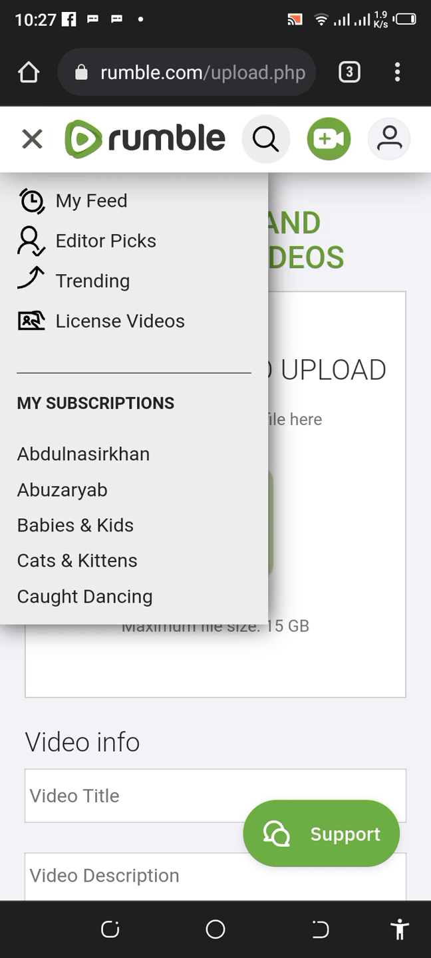
{"action": "left_click", "coordinate": [92, 200]}
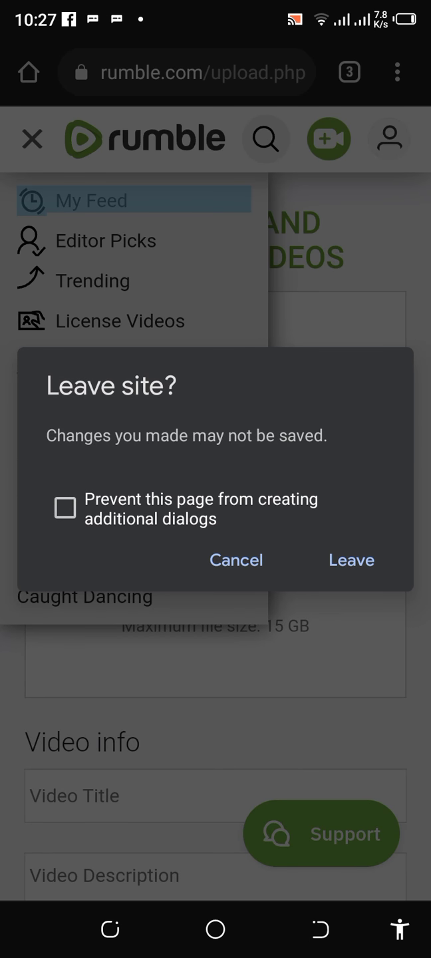
{"action": "left_click", "coordinate": [64, 508]}
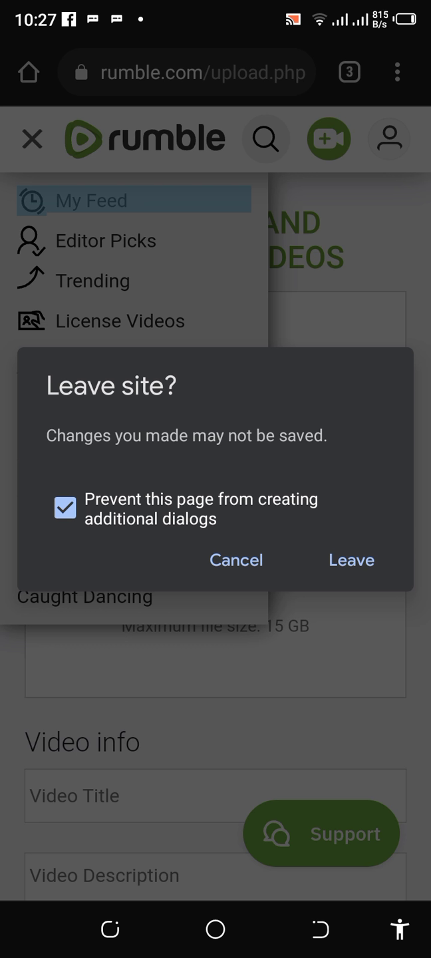
{"action": "left_click", "coordinate": [236, 559]}
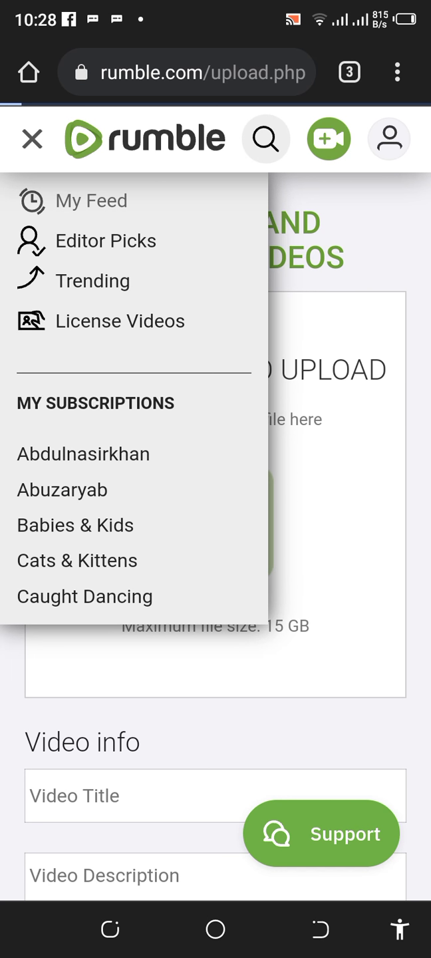
{"action": "left_click", "coordinate": [96, 402]}
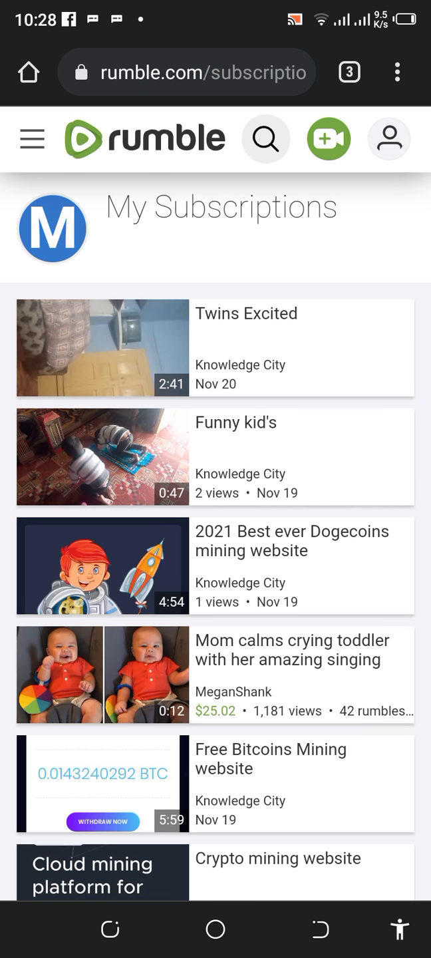
Browse down My Subscriptions to the All videos listing of most-viewed clips.
{"action": "scroll", "scroll_direction": "down", "scroll_amount": 3}
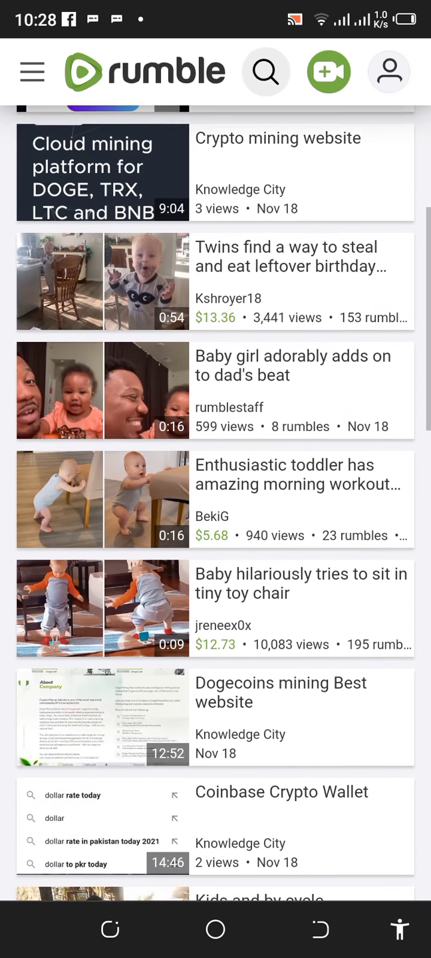
{"action": "scroll", "scroll_direction": "down", "scroll_amount": 3}
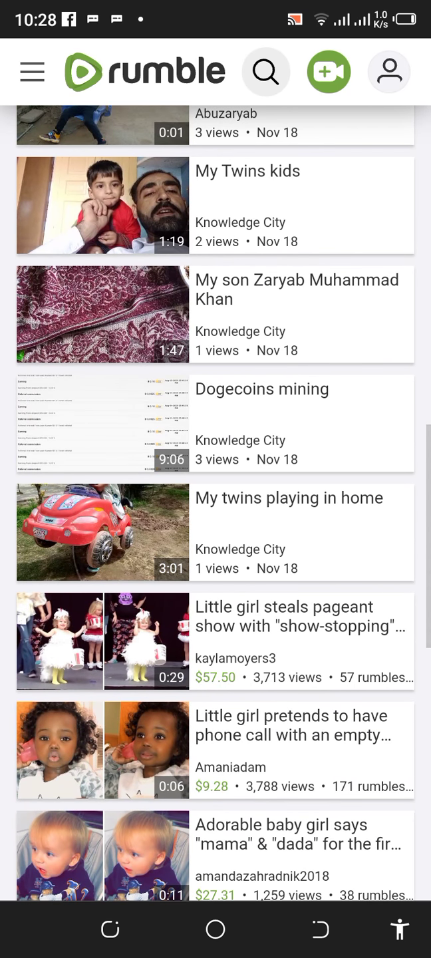
{"action": "scroll", "scroll_direction": "down", "scroll_amount": 3}
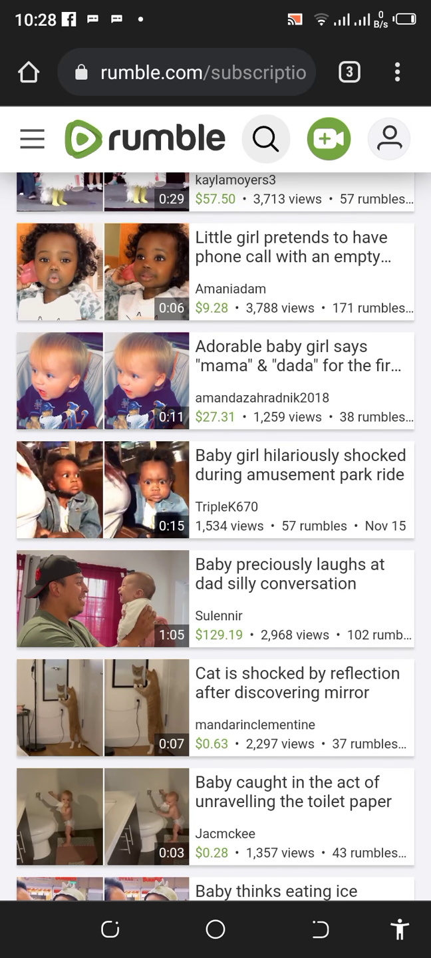
{"action": "scroll", "scroll_direction": "down", "scroll_amount": 3}
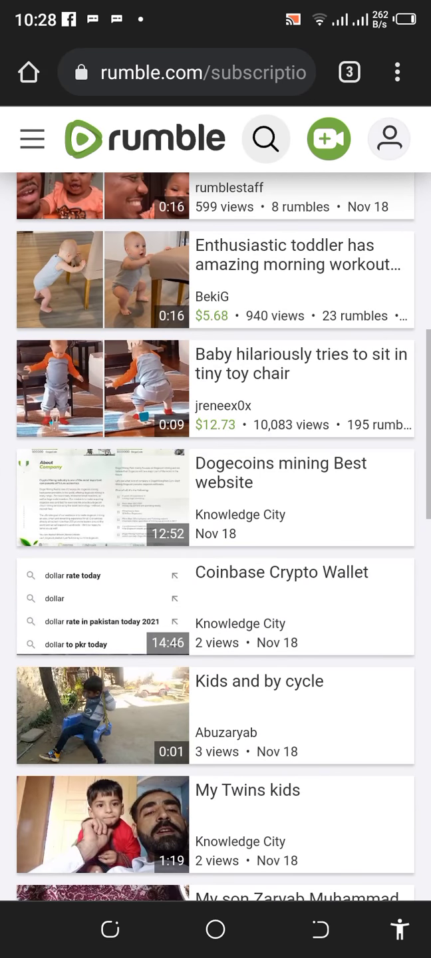
{"action": "scroll", "scroll_direction": "down", "scroll_amount": 3}
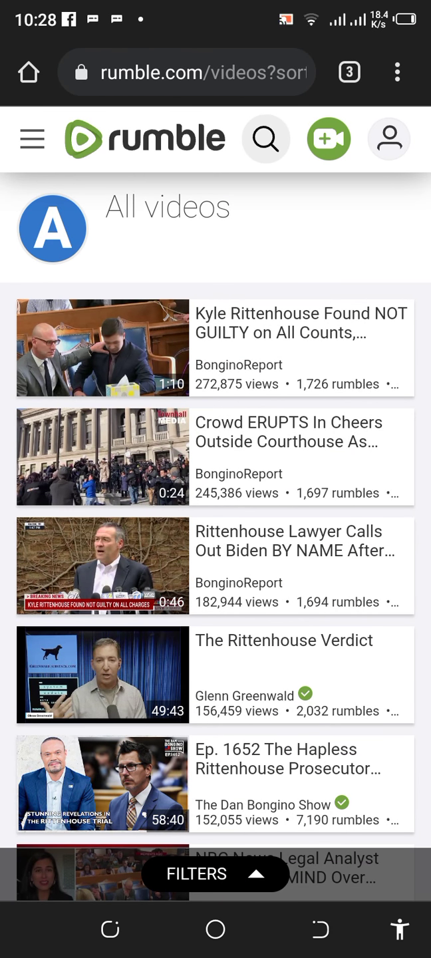
View the All videos sort and date filters, then browse further down the My Subscriptions feed.
{"action": "left_click", "coordinate": [213, 872]}
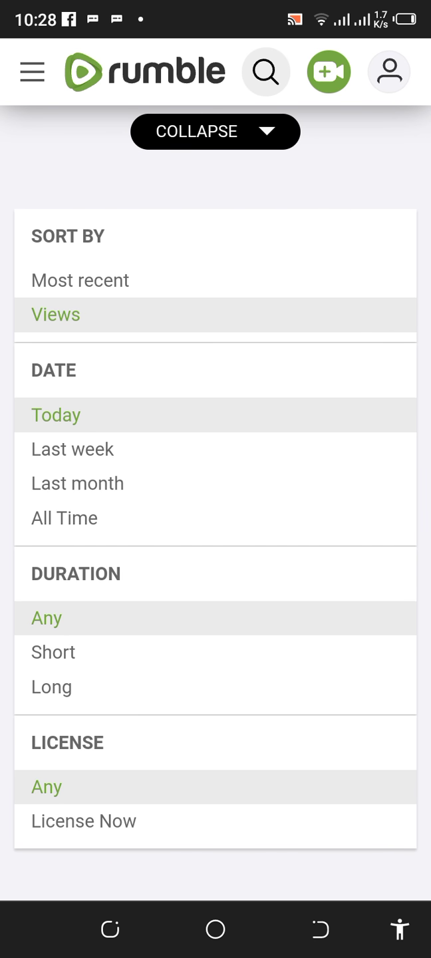
{"action": "left_click", "coordinate": [388, 72]}
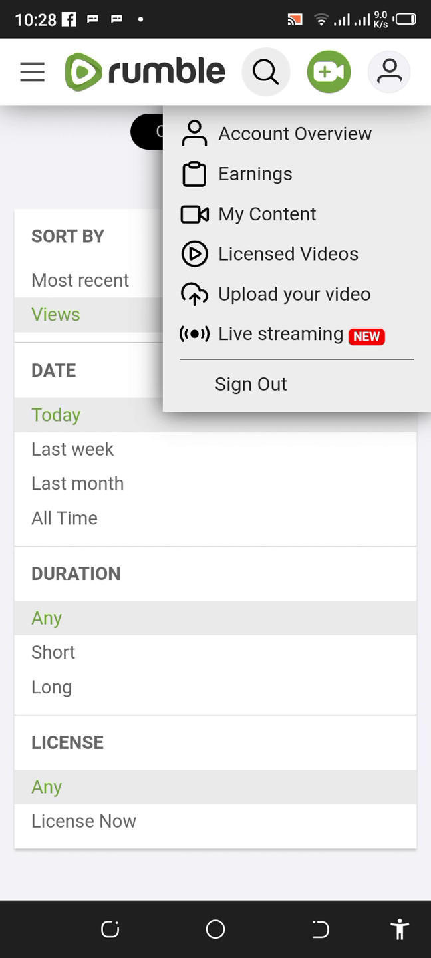
{"action": "left_click", "coordinate": [32, 72]}
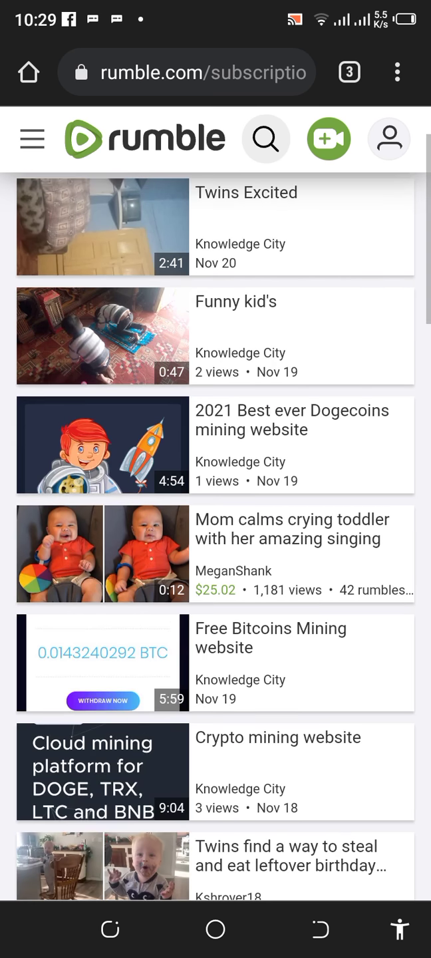
{"action": "scroll", "scroll_direction": "down", "scroll_amount": 3}
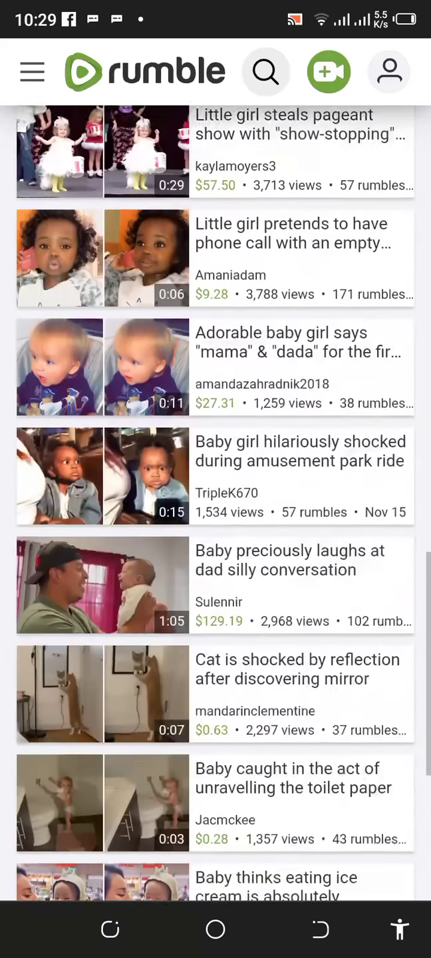
{"action": "scroll", "scroll_direction": "down", "scroll_amount": 3}
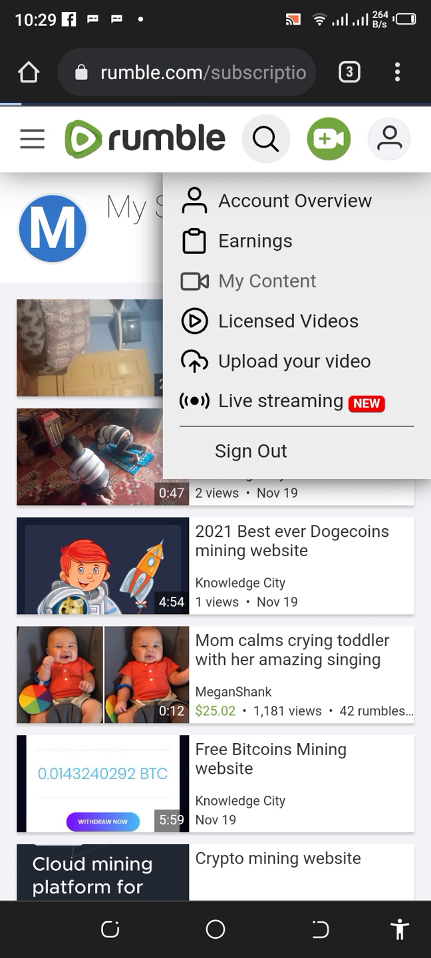
Go to My Content's monetized uploads and expand the account navigation sidebar.
{"action": "left_click", "coordinate": [266, 279]}
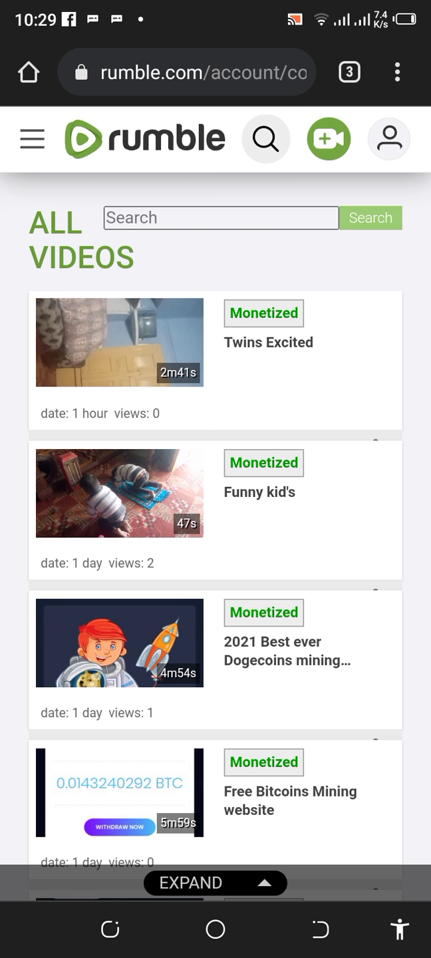
{"action": "left_click", "coordinate": [214, 883]}
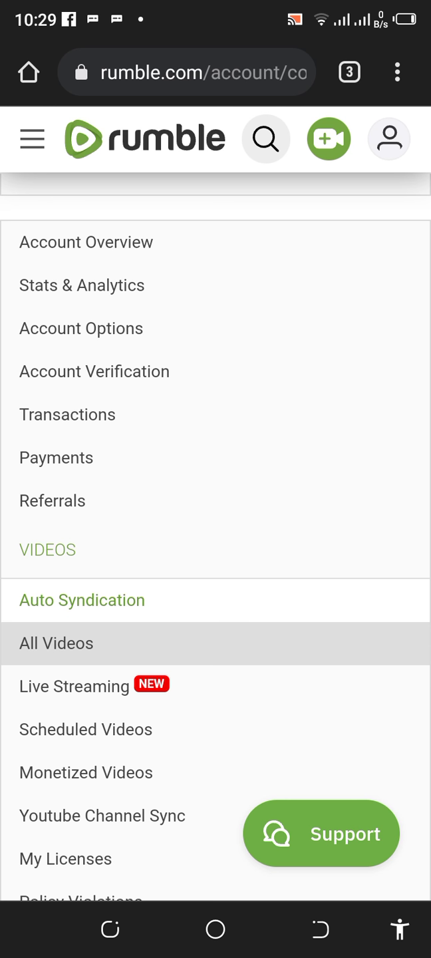
View the Referrals page with its referral URL and zero impressions, then expand the navigation again.
{"action": "left_click", "coordinate": [52, 501]}
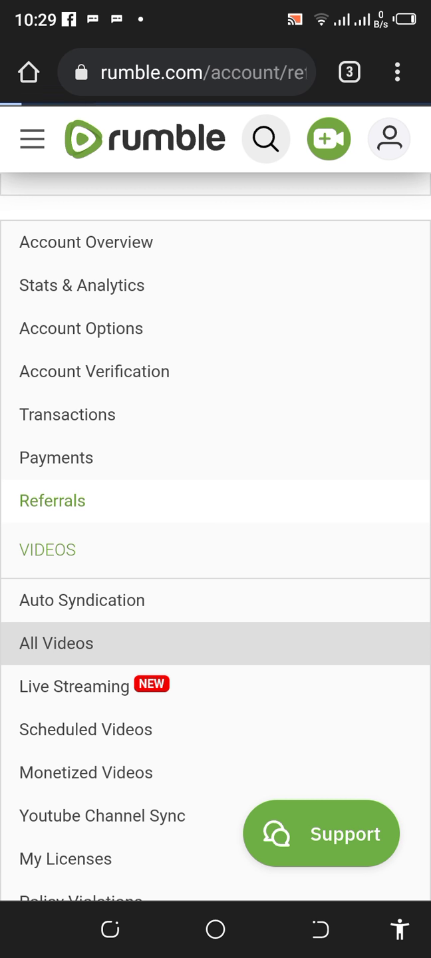
{"action": "left_click", "coordinate": [52, 500]}
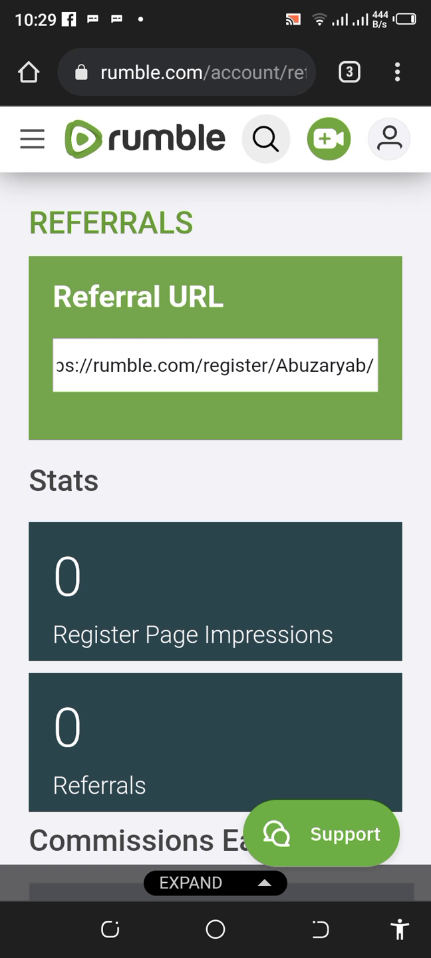
{"action": "left_click", "coordinate": [213, 364]}
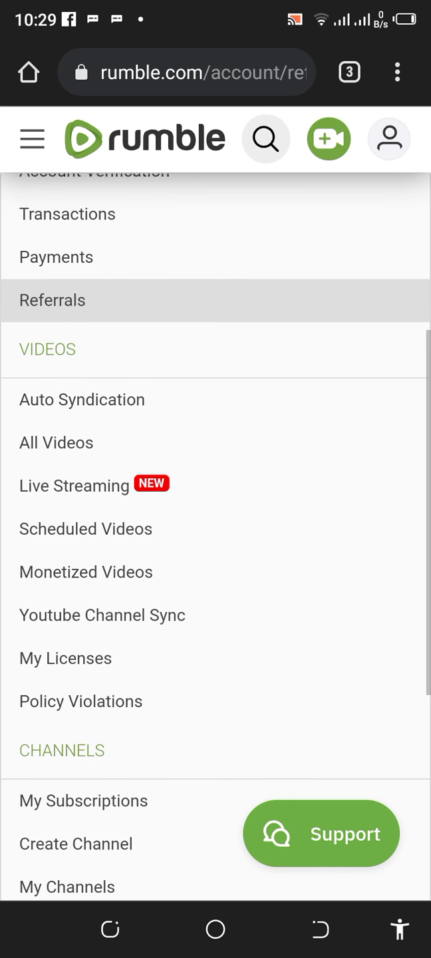
Go to My Channels showing the Knowledgecity channel with 0 subscribers in the wider desktop layout.
{"action": "scroll", "scroll_direction": "down", "scroll_amount": 3}
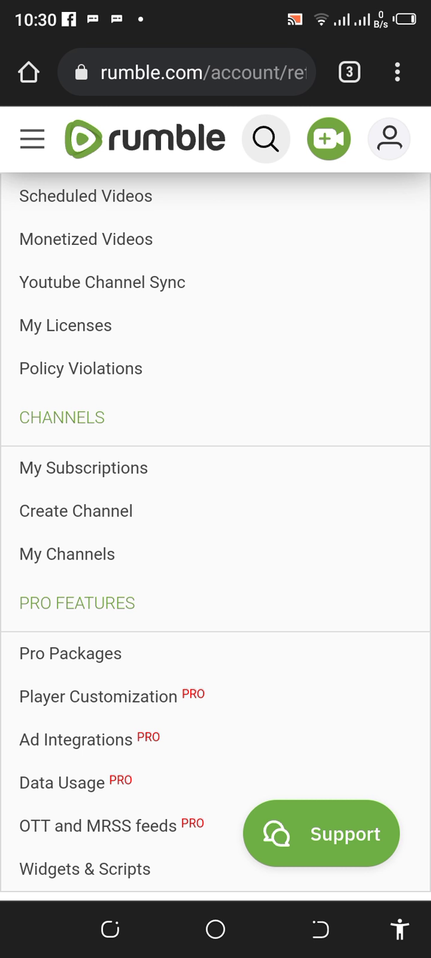
{"action": "left_click", "coordinate": [67, 553]}
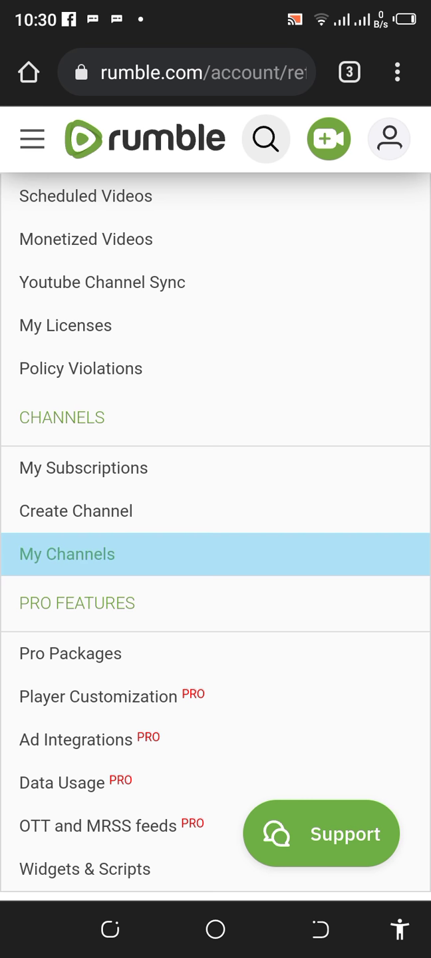
{"action": "left_click", "coordinate": [66, 555]}
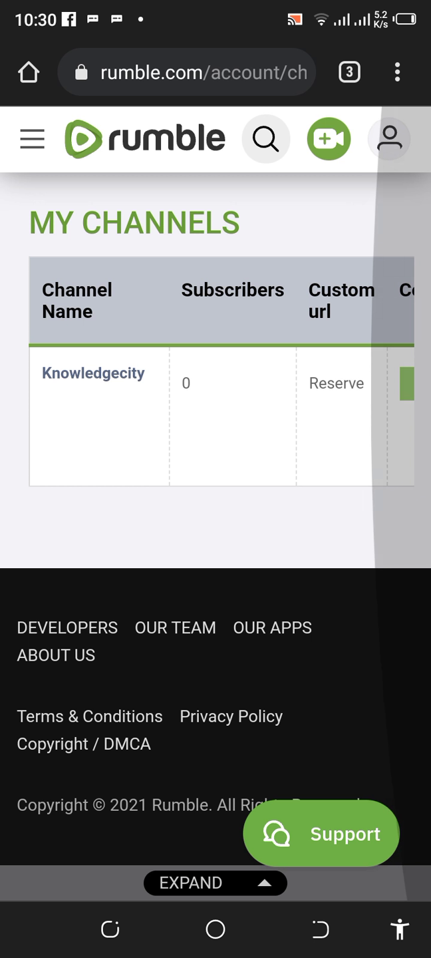
{"action": "left_click", "coordinate": [396, 72]}
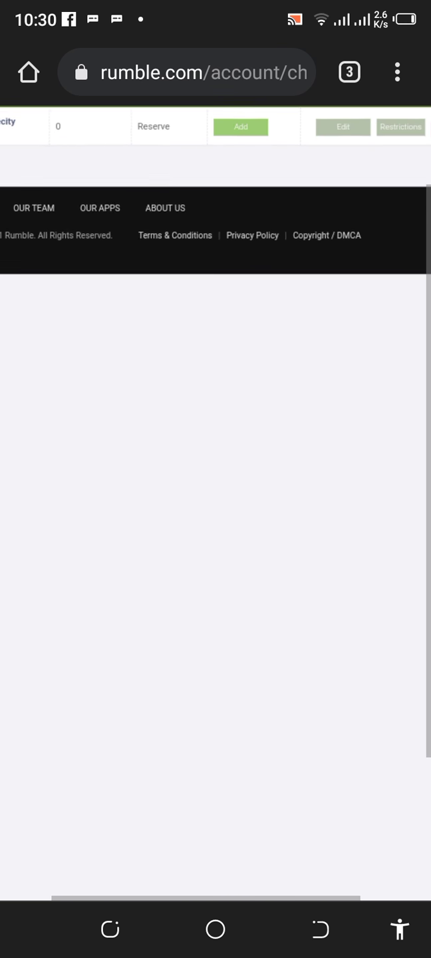
{"action": "scroll", "scroll_direction": "up", "scroll_amount": 3}
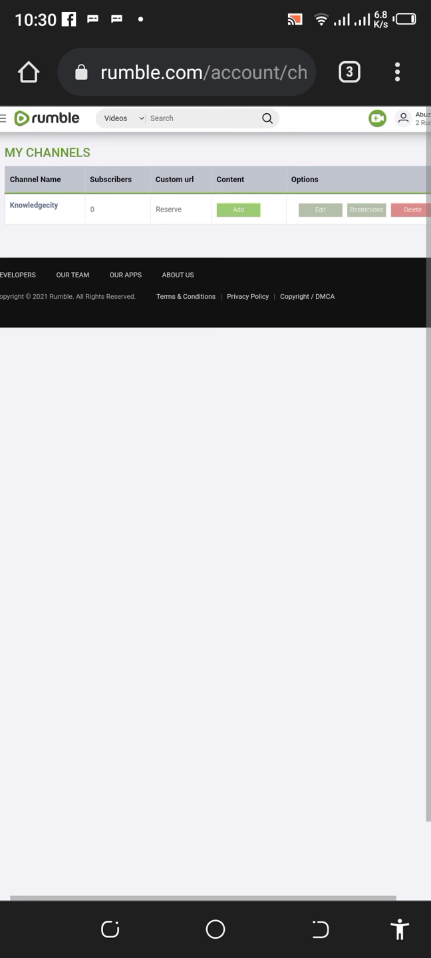